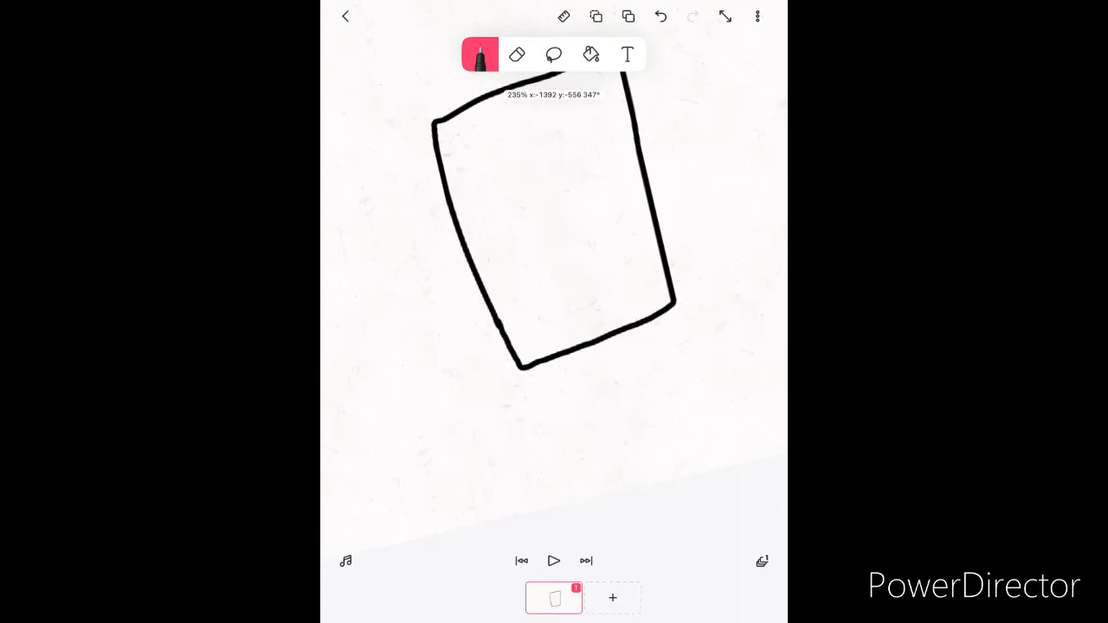
# Draw two short leg strokes beneath the tilted block body's bottom corners.
pyautogui.moveTo(518, 360); pyautogui.dragTo(567, 398)
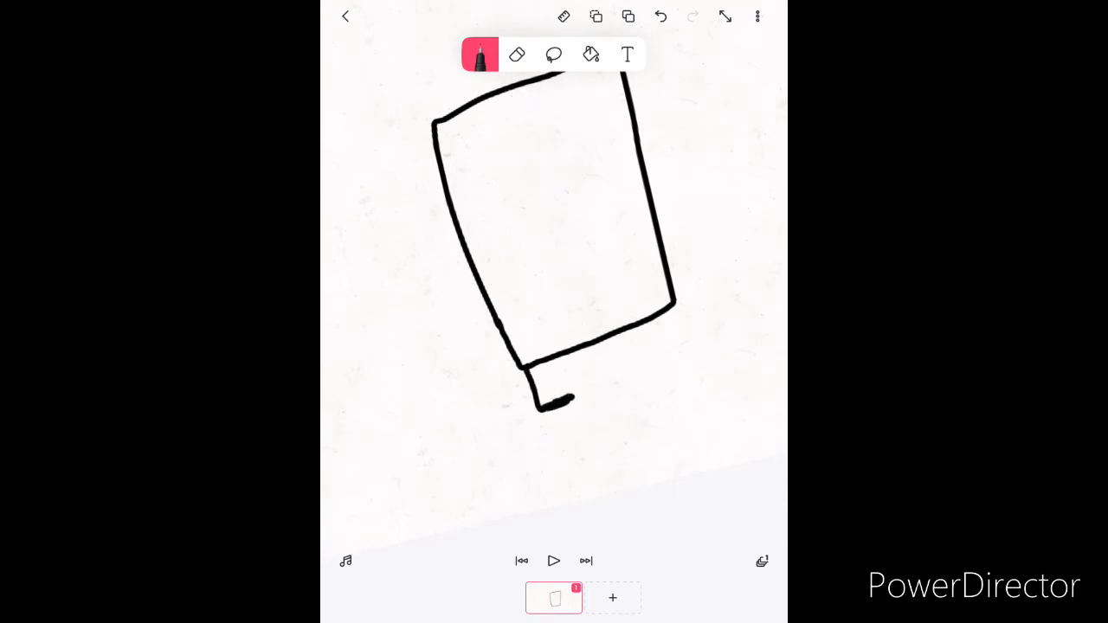
pyautogui.moveTo(658, 312); pyautogui.dragTo(689, 372)
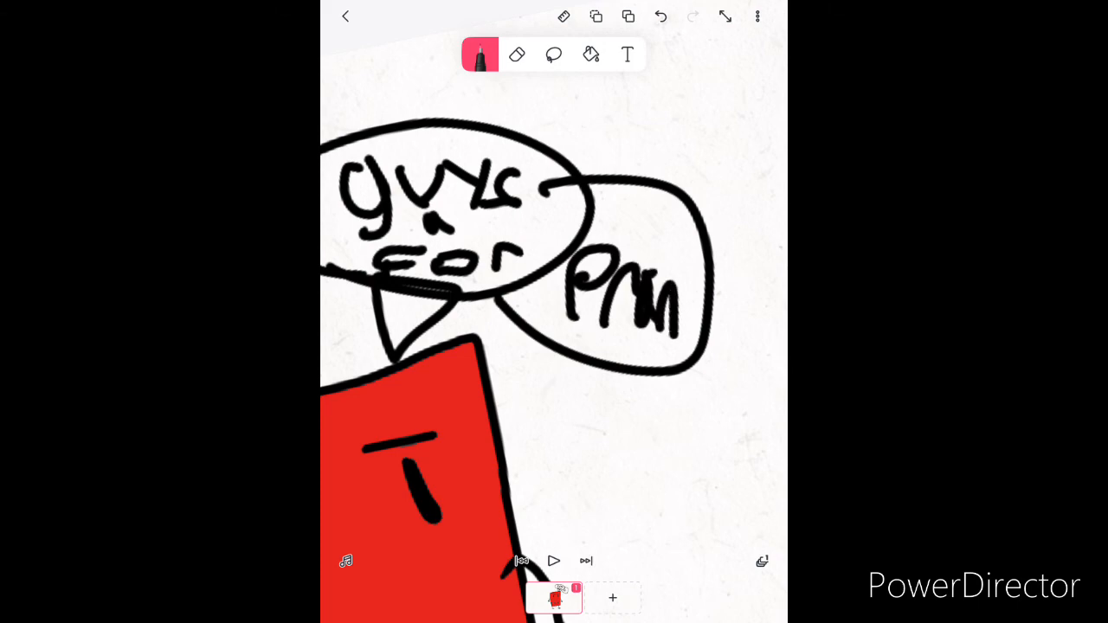
# Hand-write extra letters after "PMN" in the right speech bubble.
pyautogui.moveTo(685, 320); pyautogui.dragTo(732, 312)
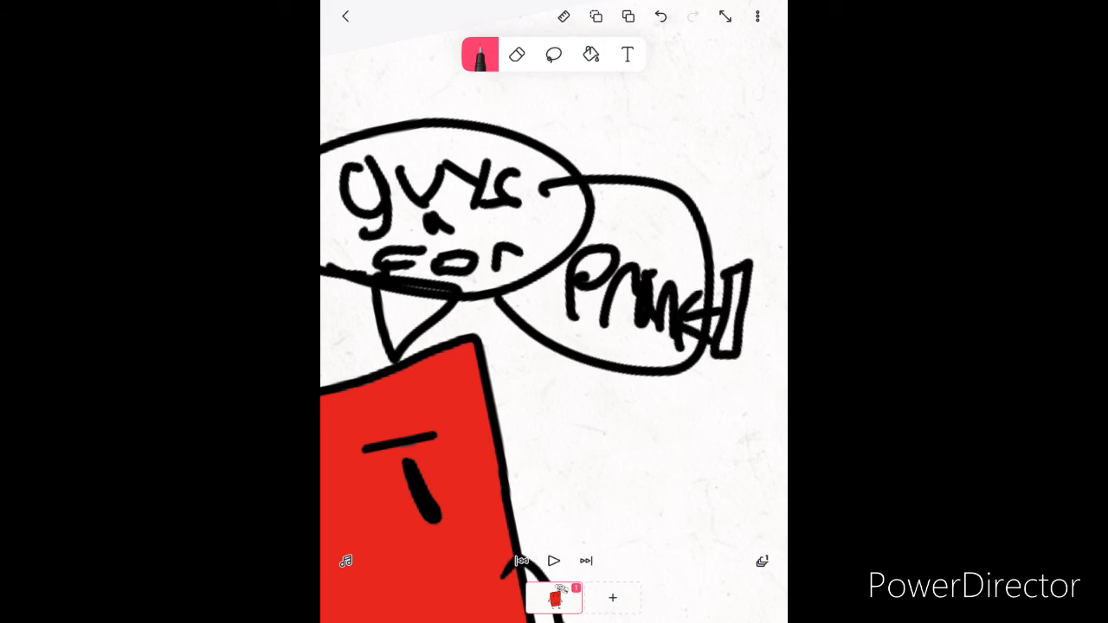